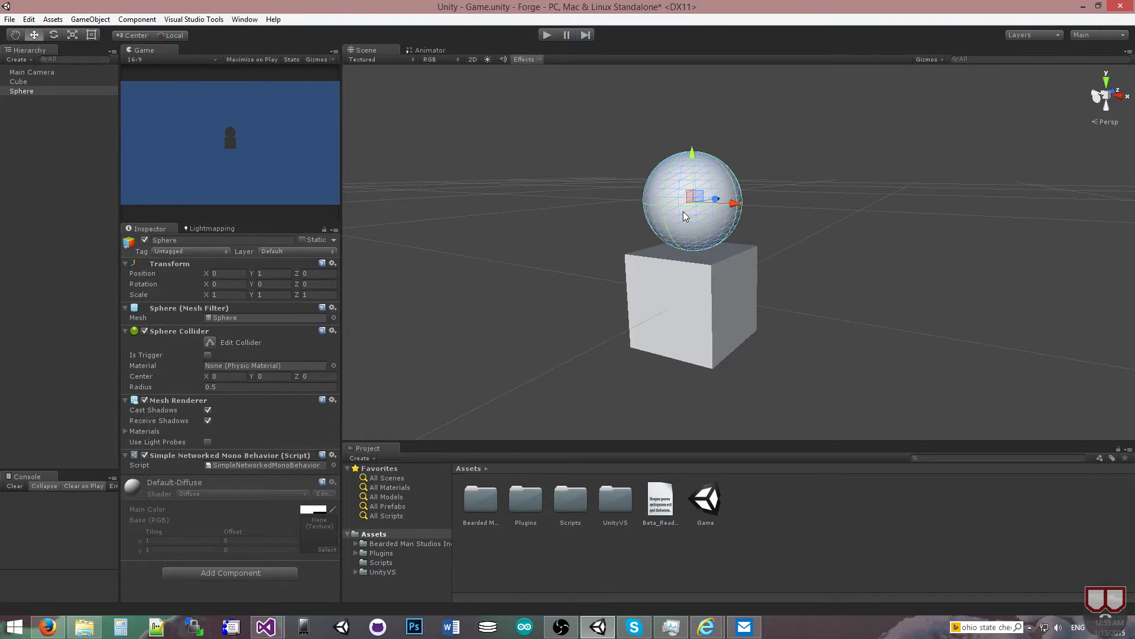
mouse_move(510, 126)
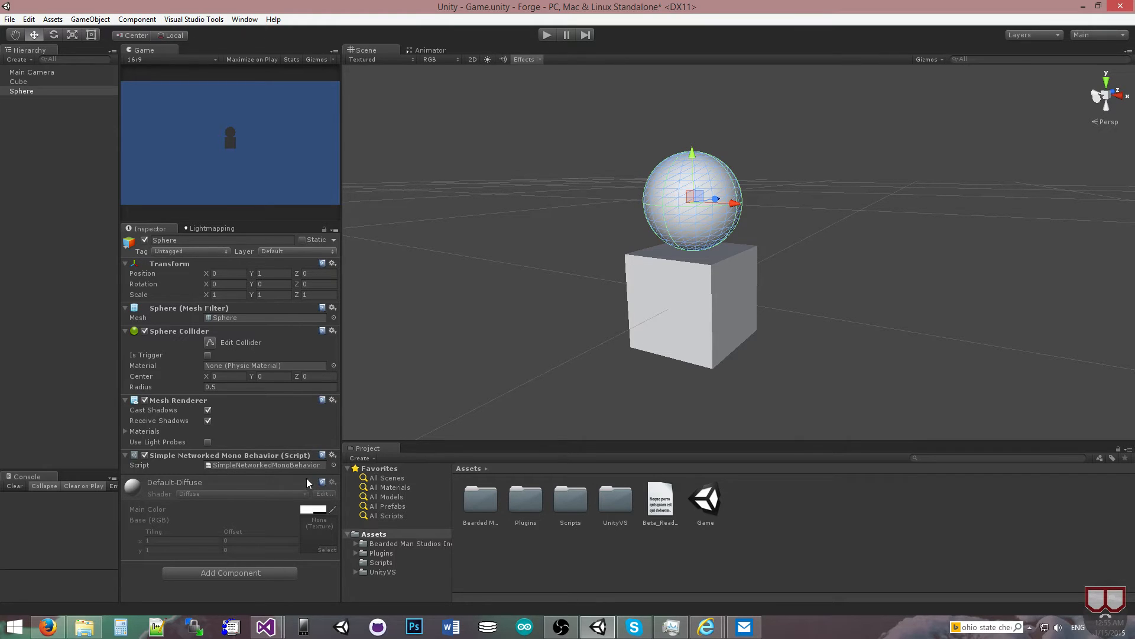
mouse_move(246, 480)
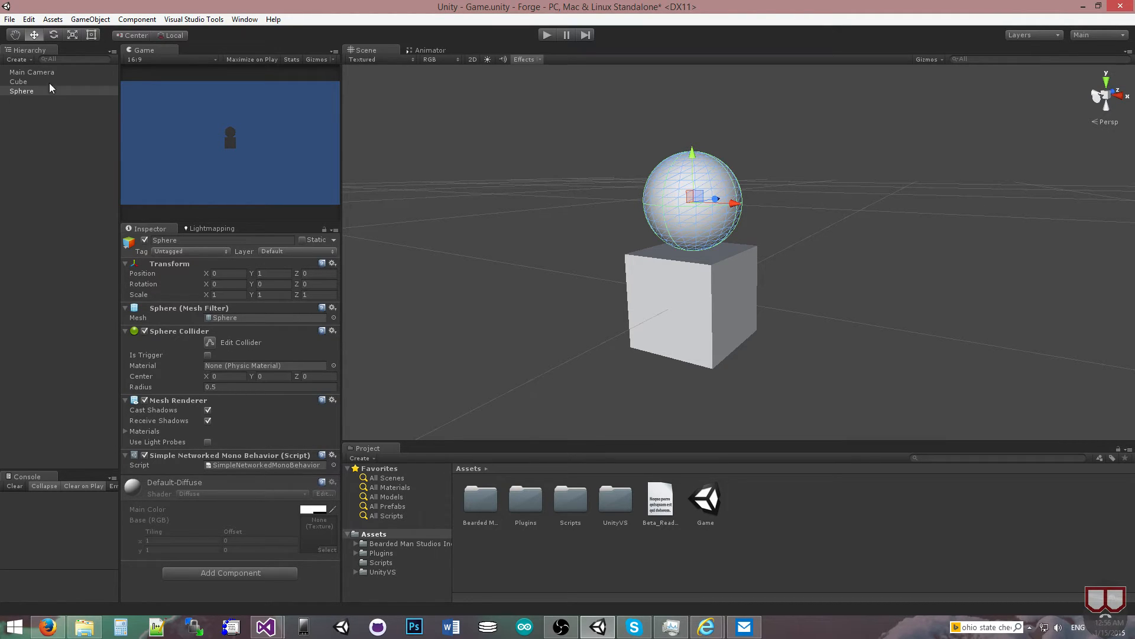
Step: Select the Cube and open its Network Throttle value (0.05) for editing
click(18, 81)
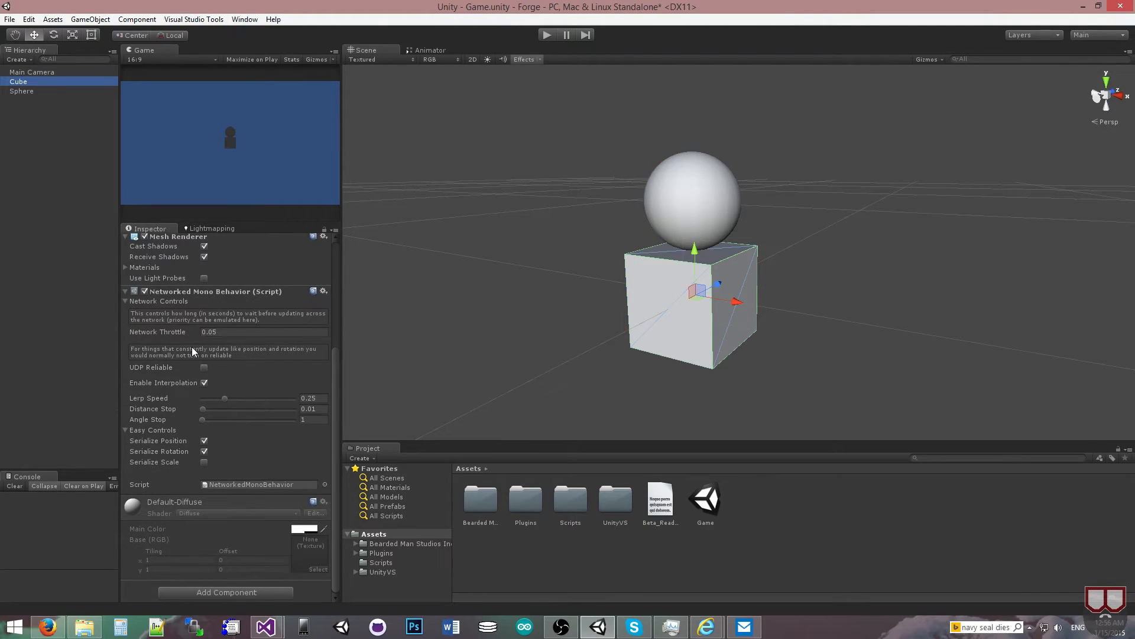
mouse_move(317, 378)
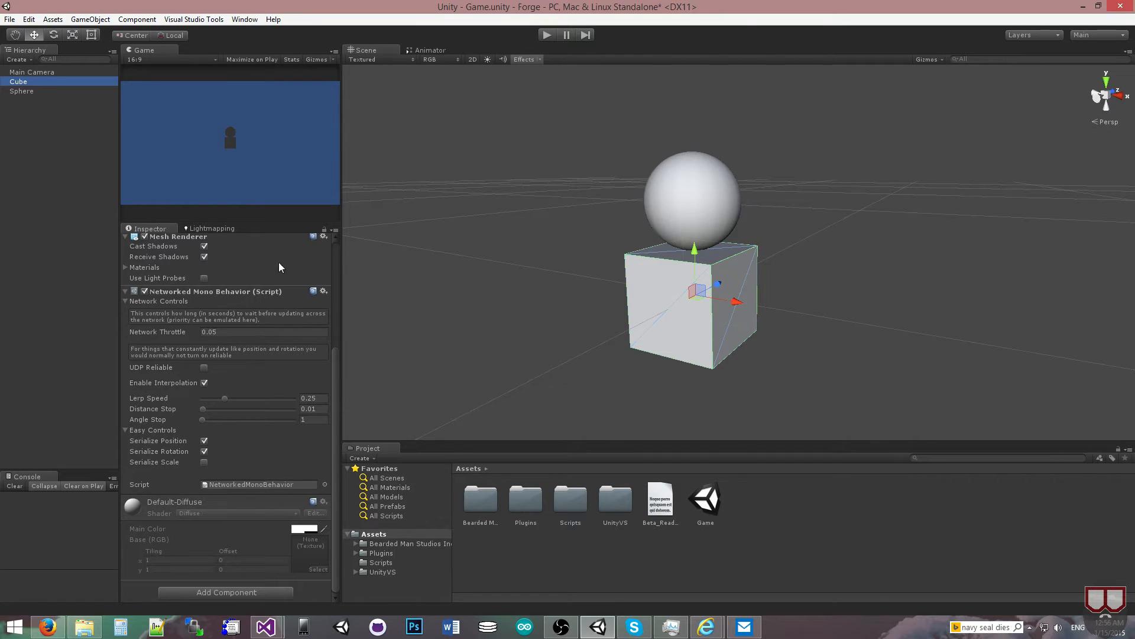
click(263, 332)
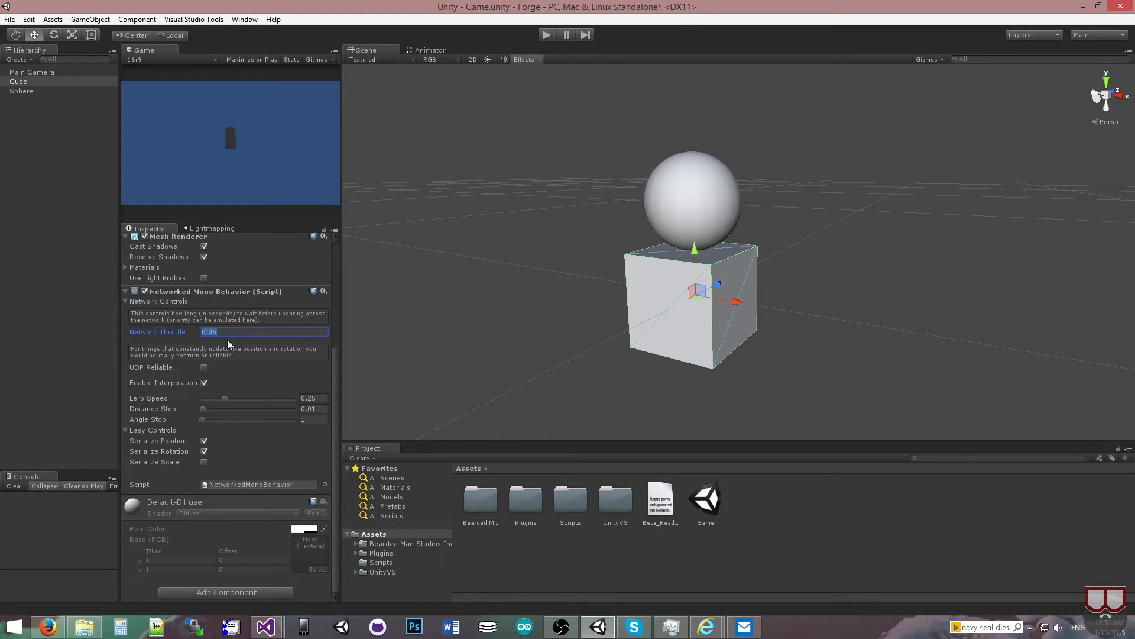
mouse_move(215, 345)
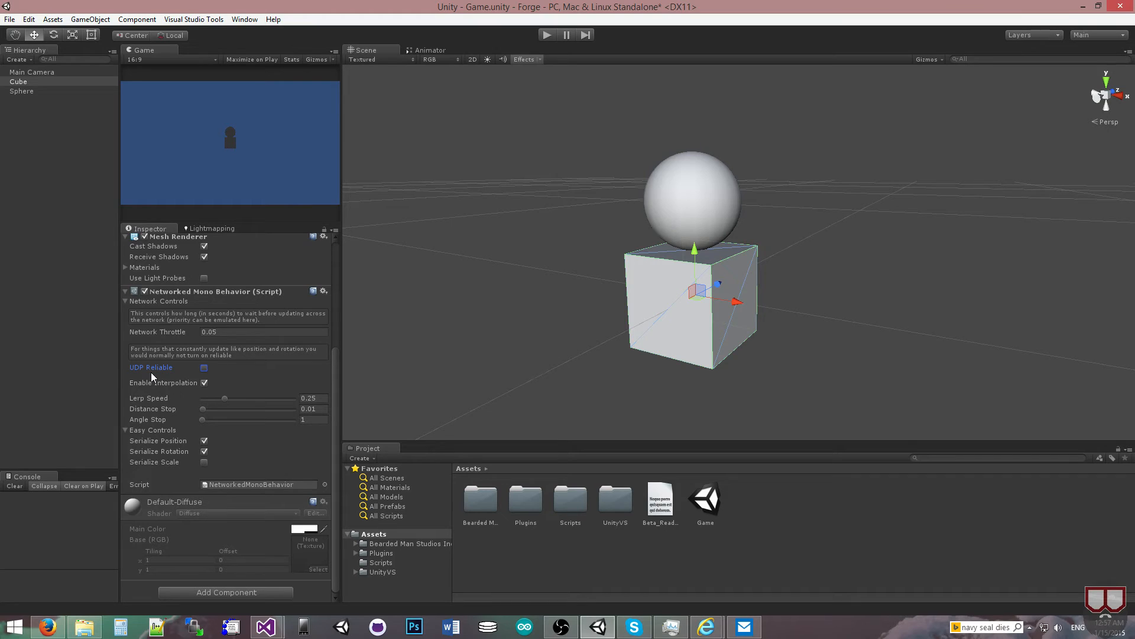
mouse_move(178, 388)
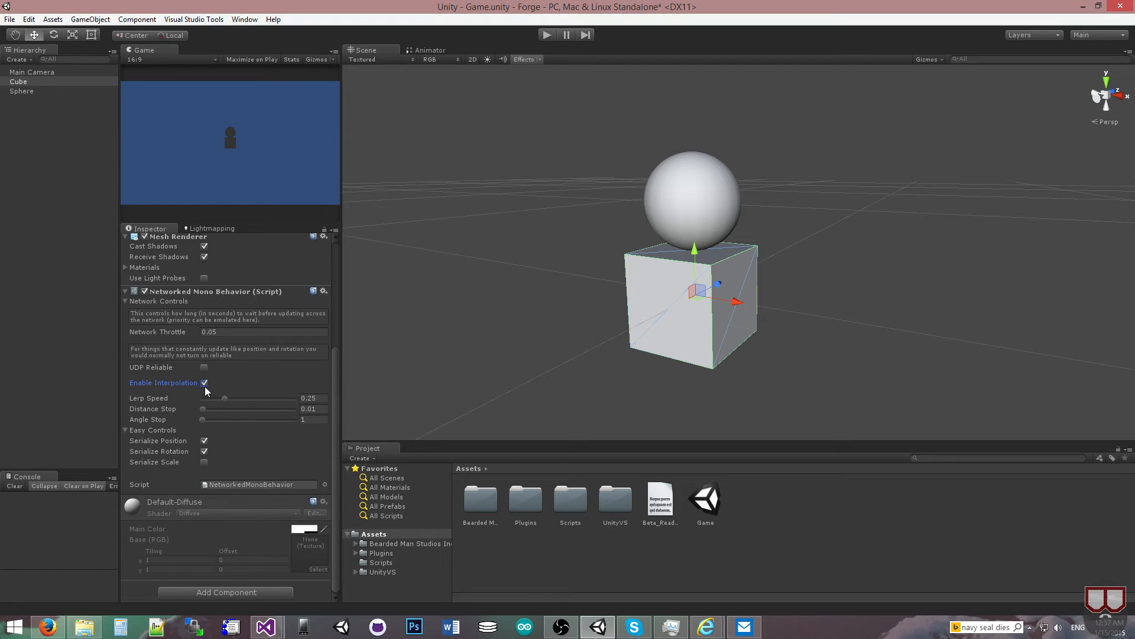
mouse_move(155, 408)
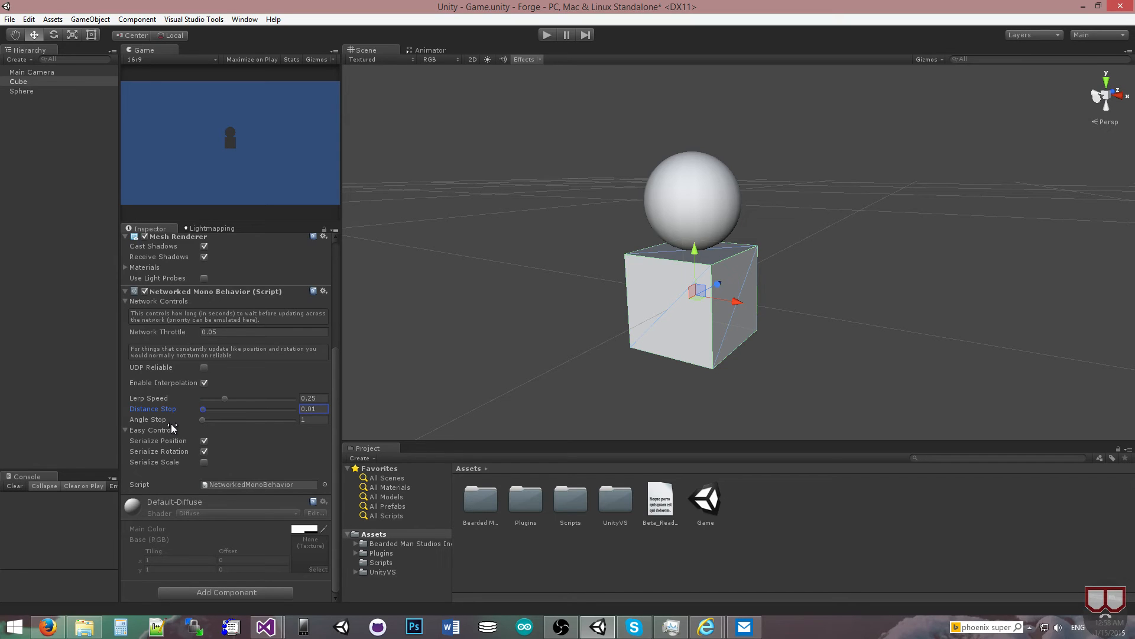
click(314, 419)
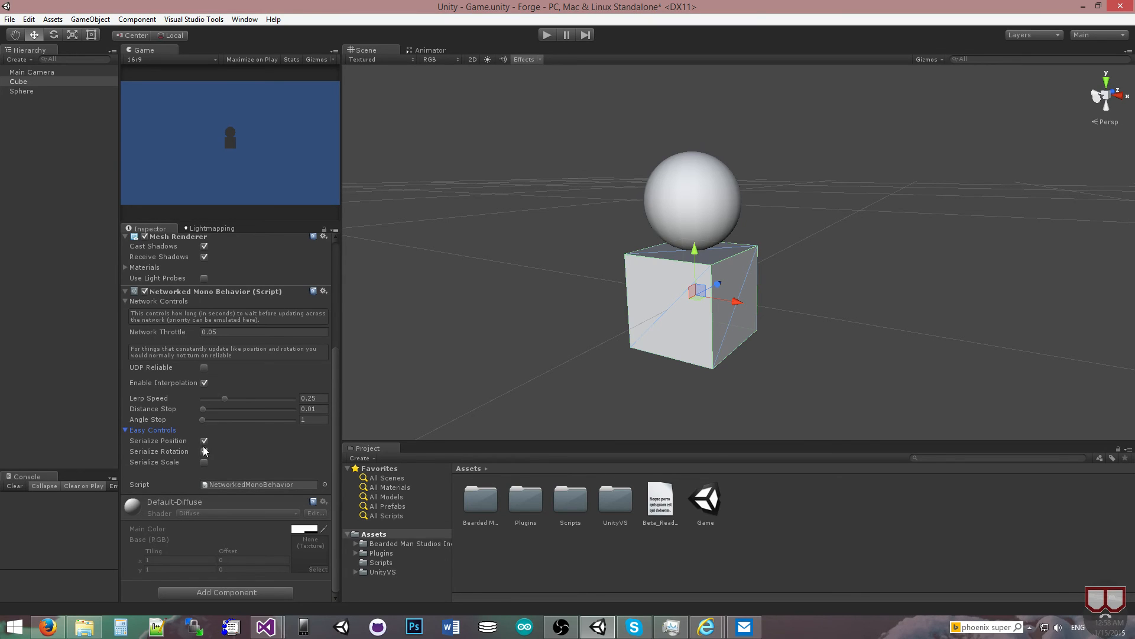
click(204, 451)
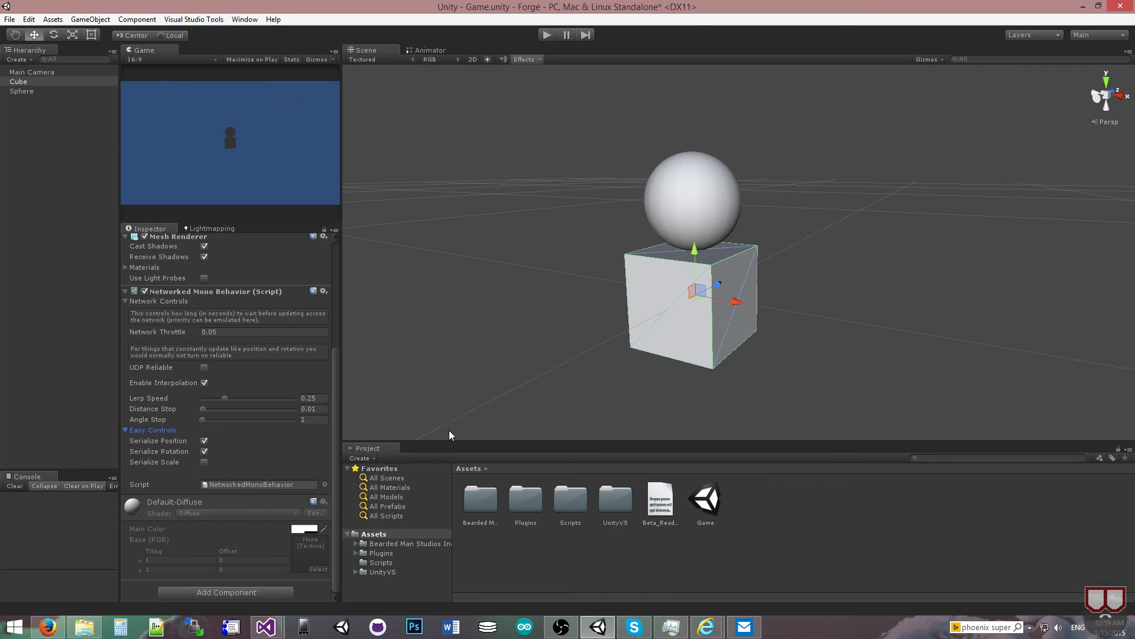
mouse_move(169, 331)
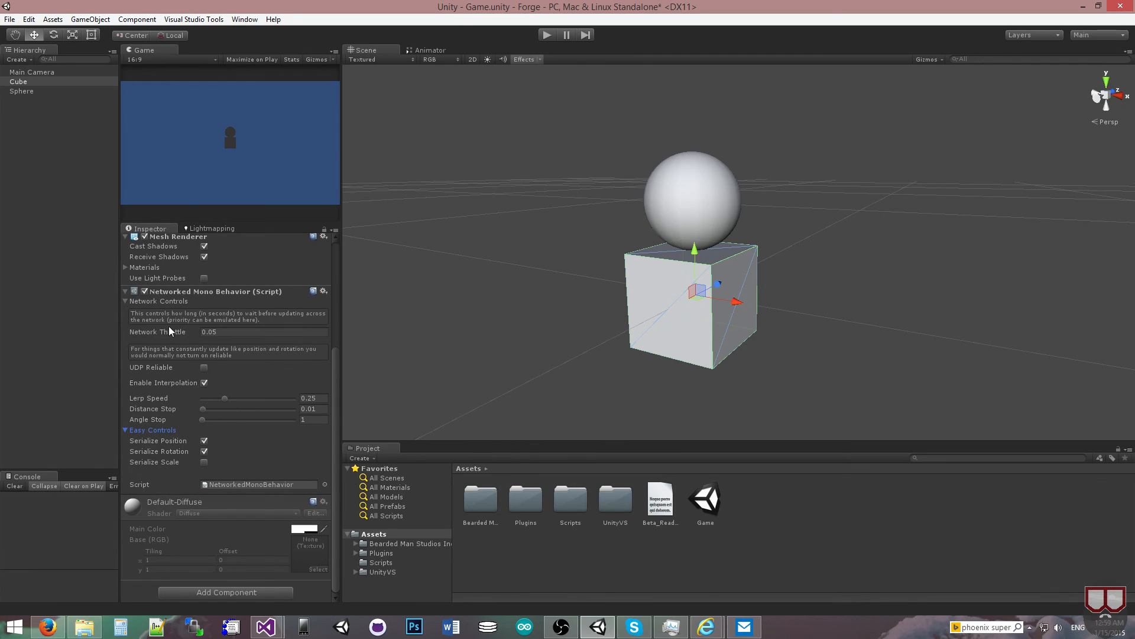
click(263, 332)
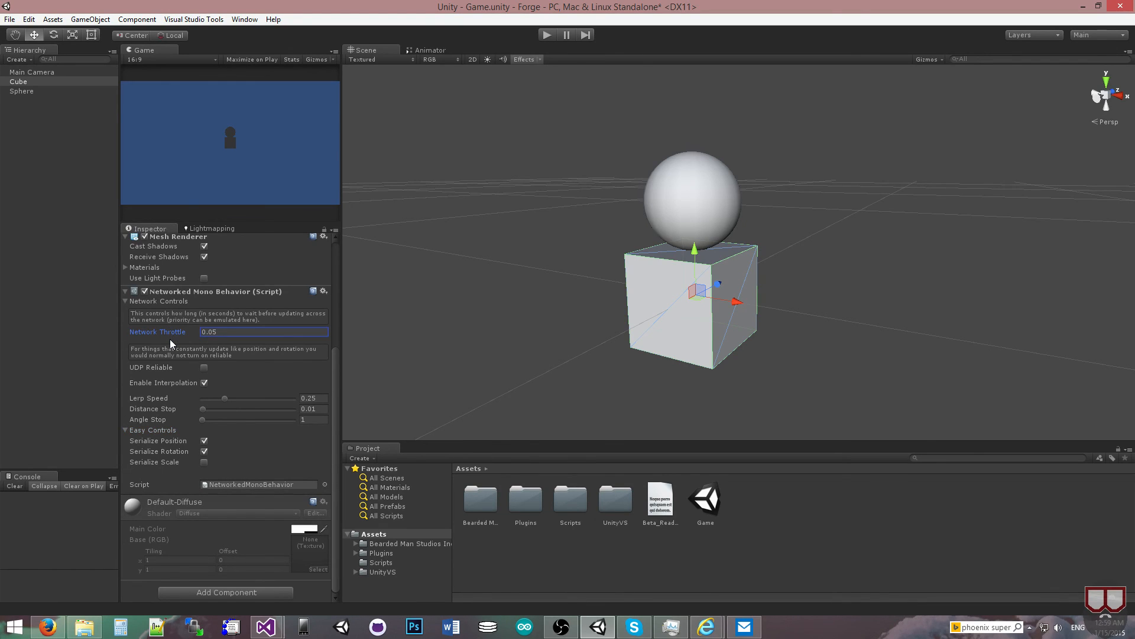